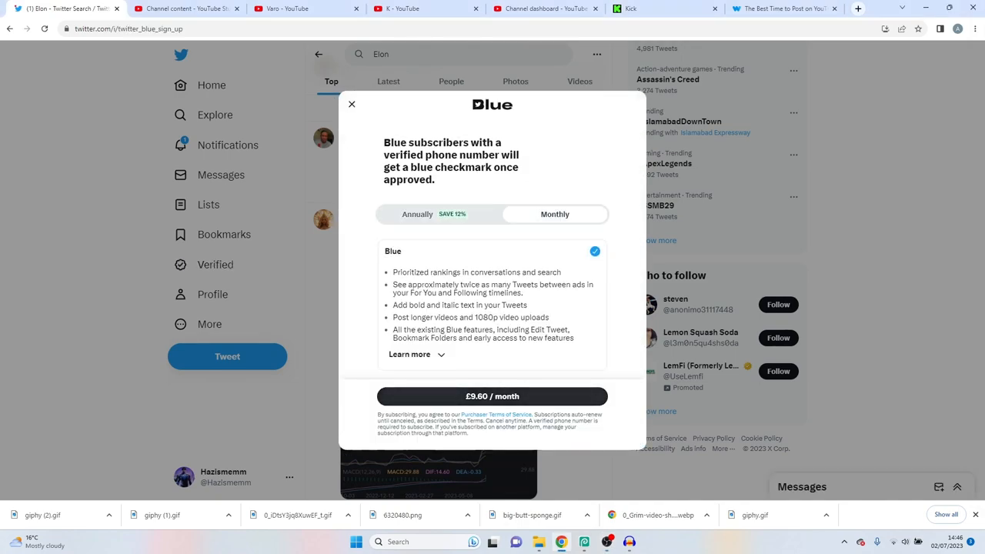
# Step: Choose the £9.60 monthly Twitter Blue plan to start the signup flow
pyautogui.click(491, 396)
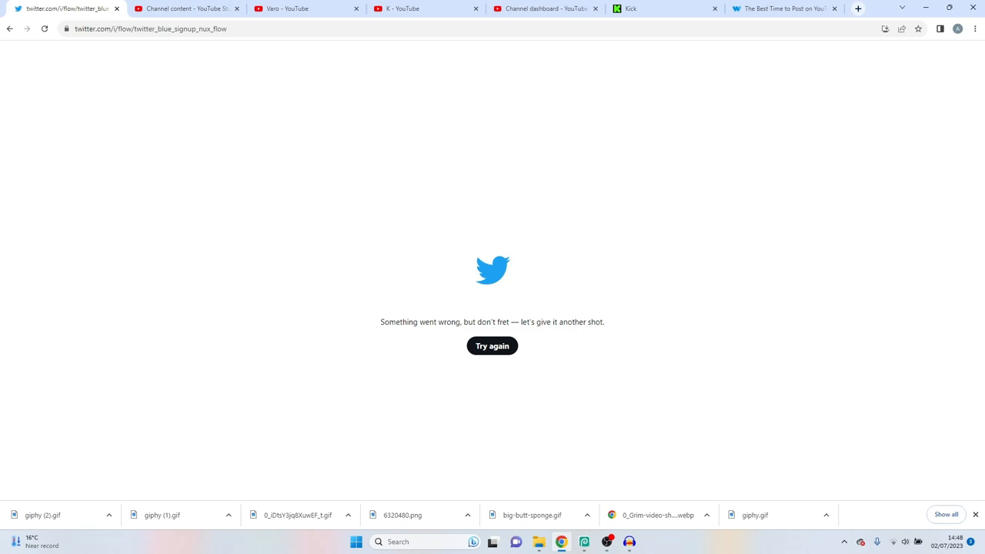
# Step: Retry and finish Blue onboarding, cancel the £9.60 plan on Stripe, and return to Twitter
pyautogui.click(492, 346)
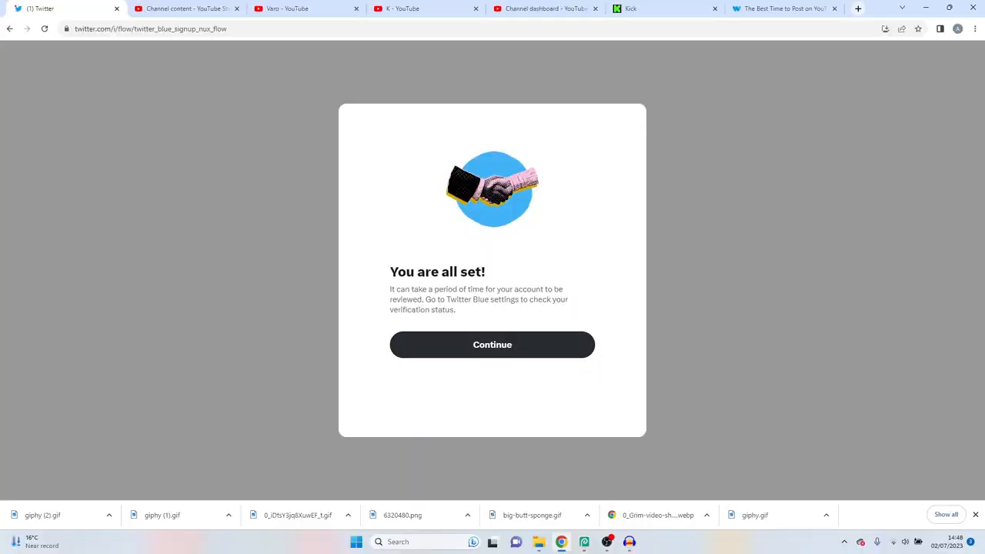
pyautogui.click(492, 344)
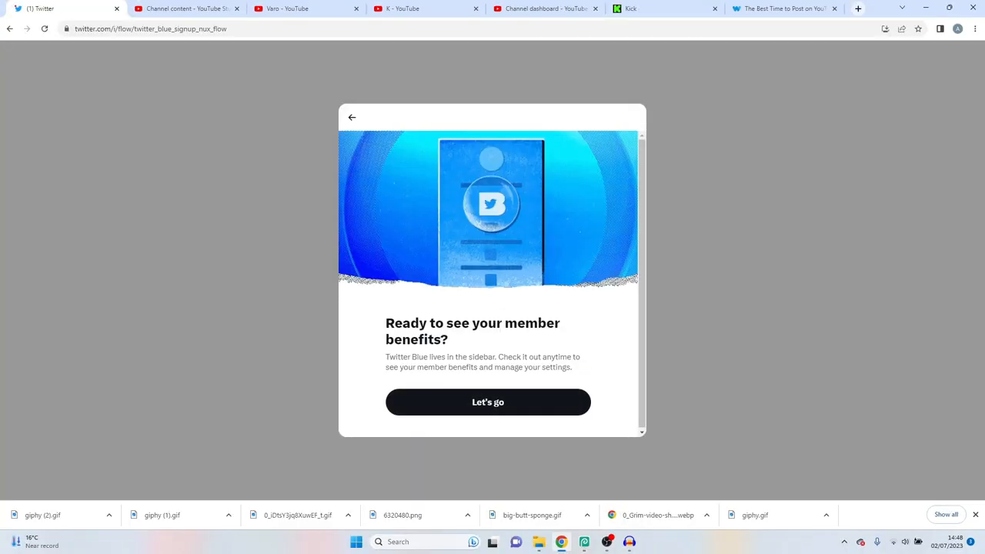
pyautogui.click(488, 402)
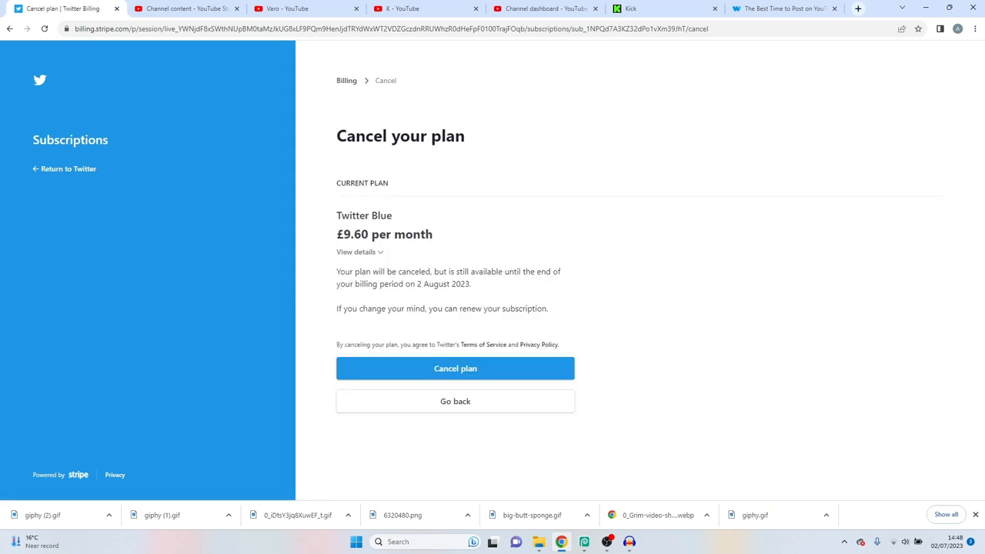
pyautogui.click(454, 368)
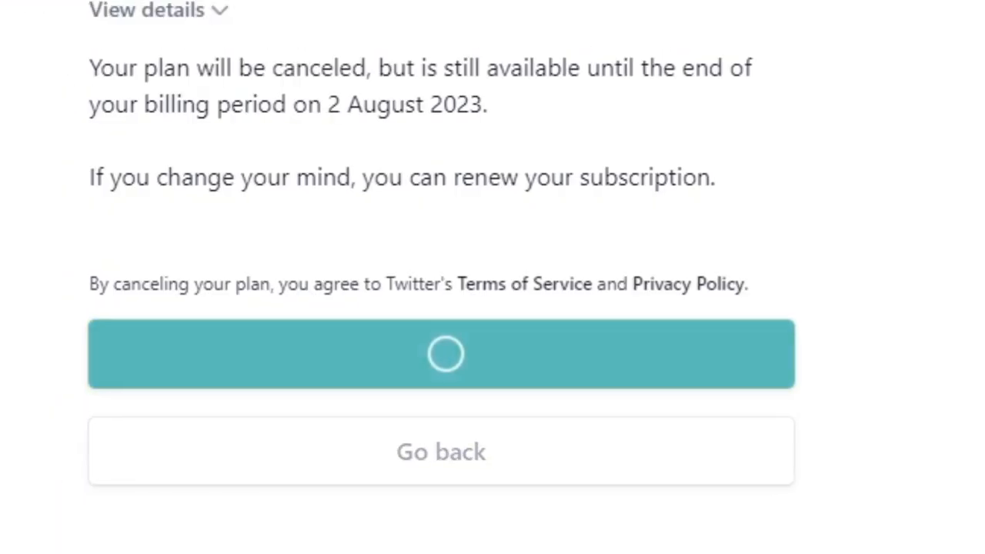
pyautogui.click(441, 354)
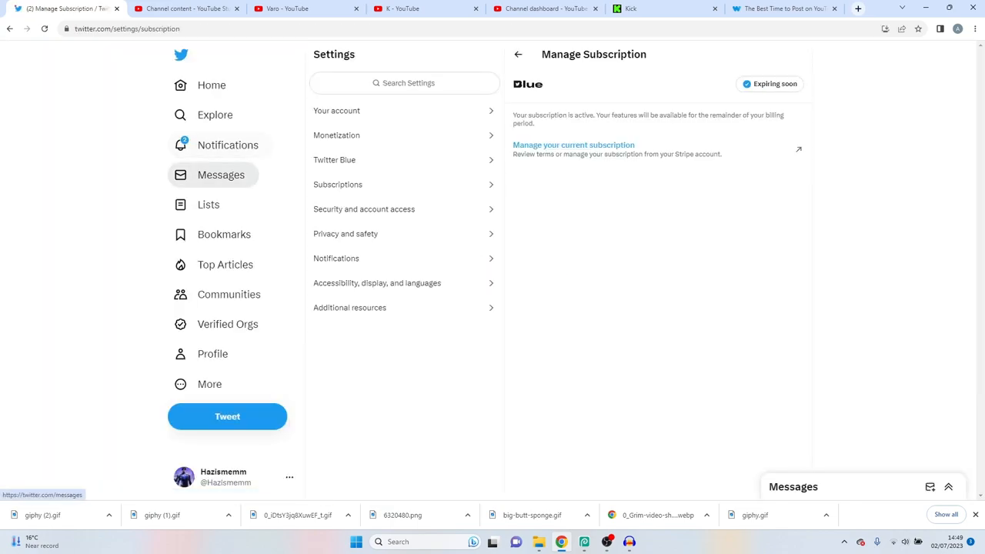
# Step: View the profile page, then move to the Explore page of trends
pyautogui.click(213, 353)
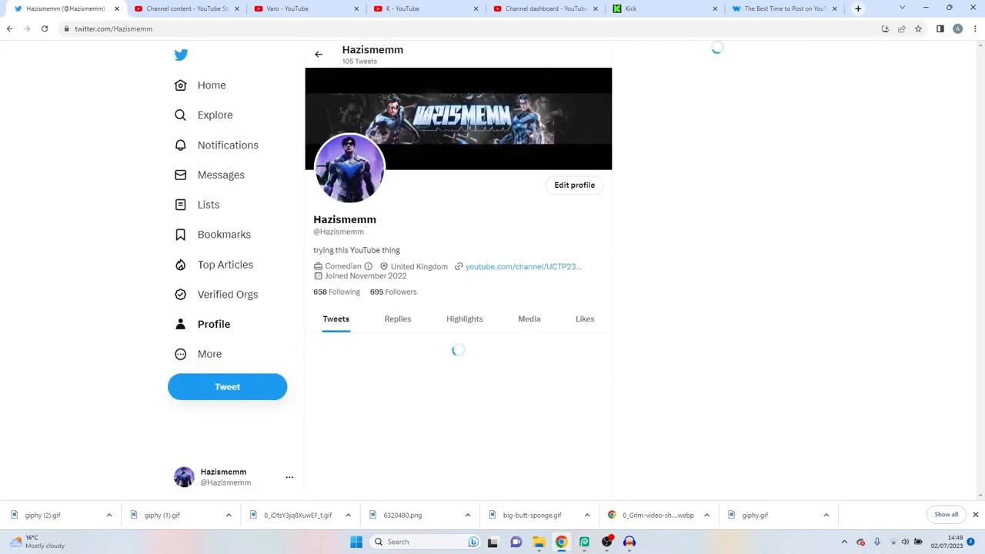
pyautogui.click(216, 114)
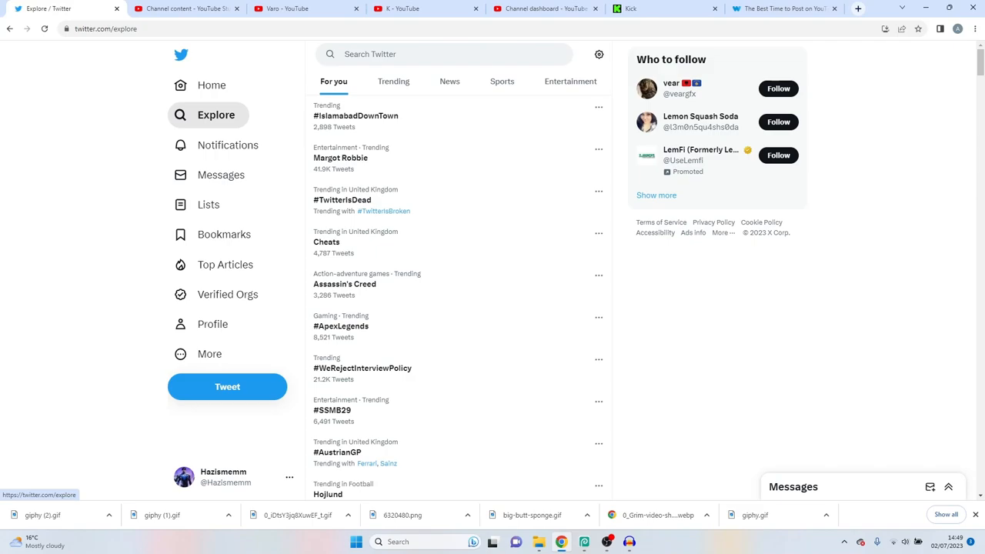
# Step: Browse Top Articles under 'People you follow', then go back to the profile page
pyautogui.click(226, 264)
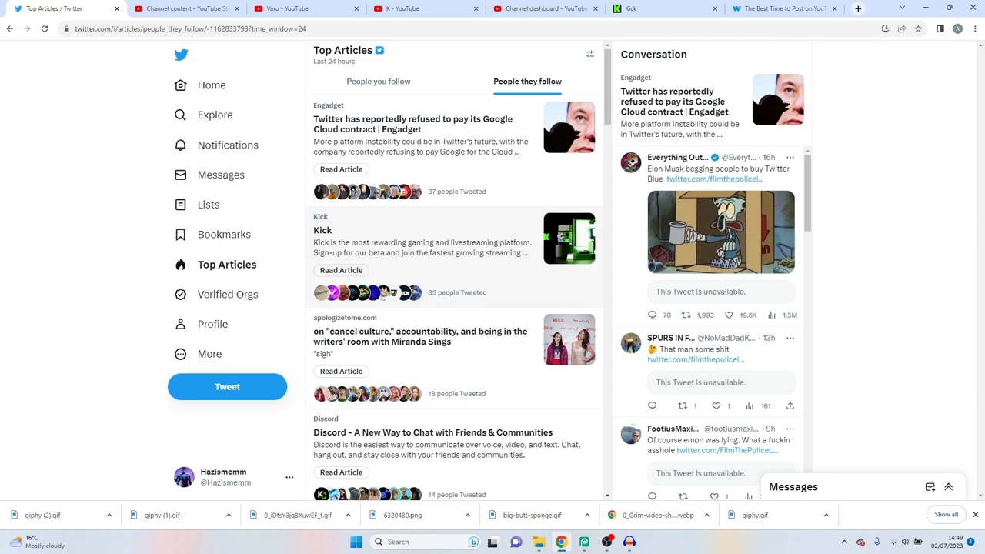
pyautogui.click(379, 81)
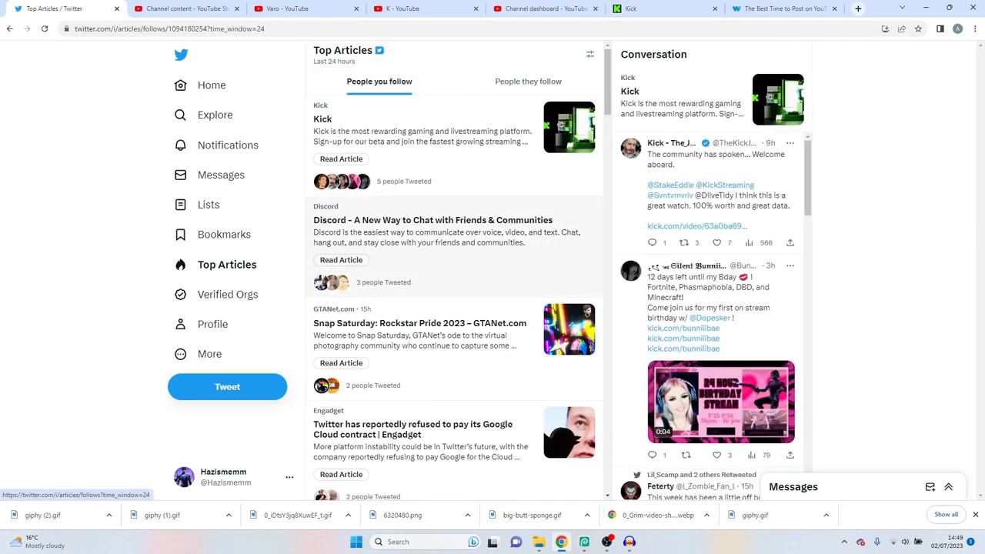
pyautogui.click(229, 294)
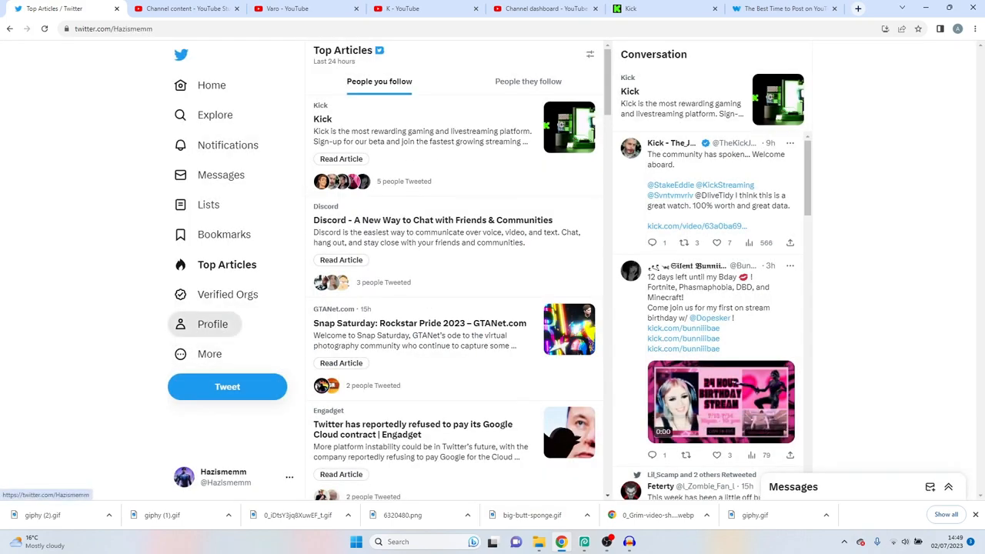
pyautogui.click(212, 323)
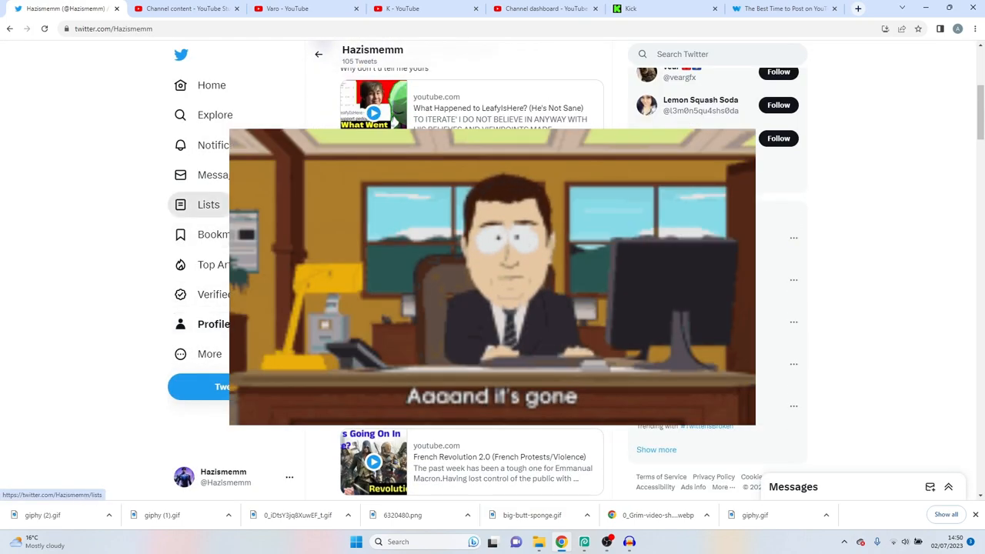
# Step: View the Blue Early Access feature list and Twitter Blue settings, ending on Home
pyautogui.click(211, 84)
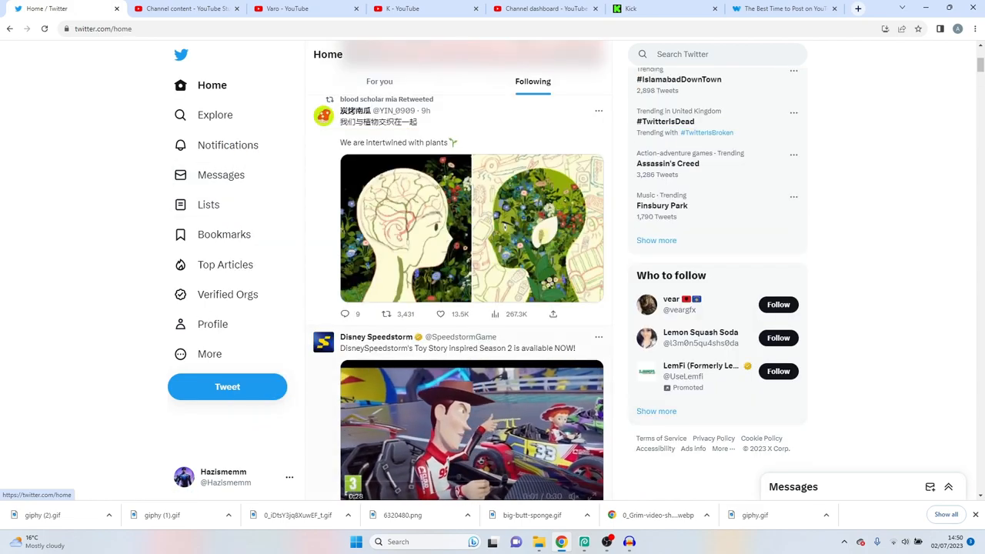
pyautogui.click(380, 81)
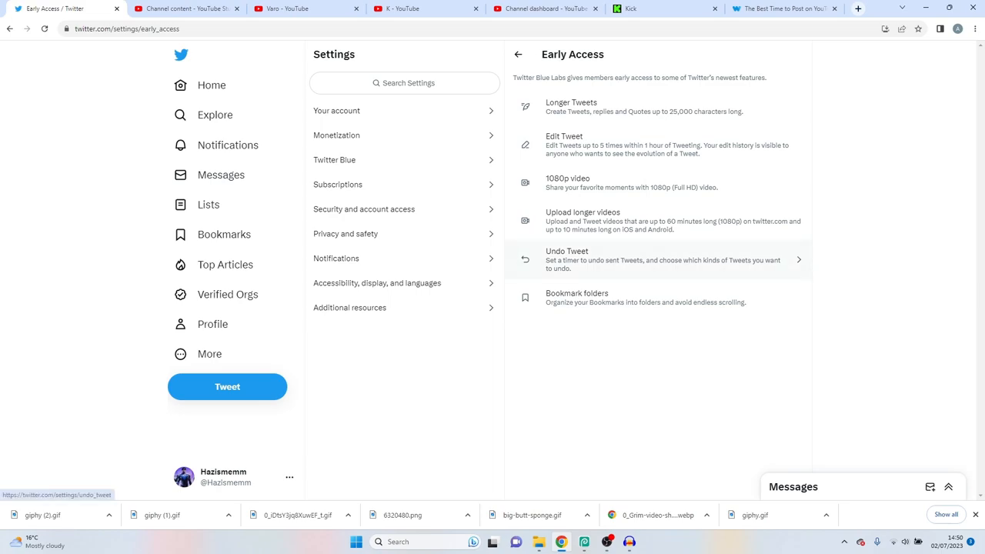
pyautogui.click(334, 159)
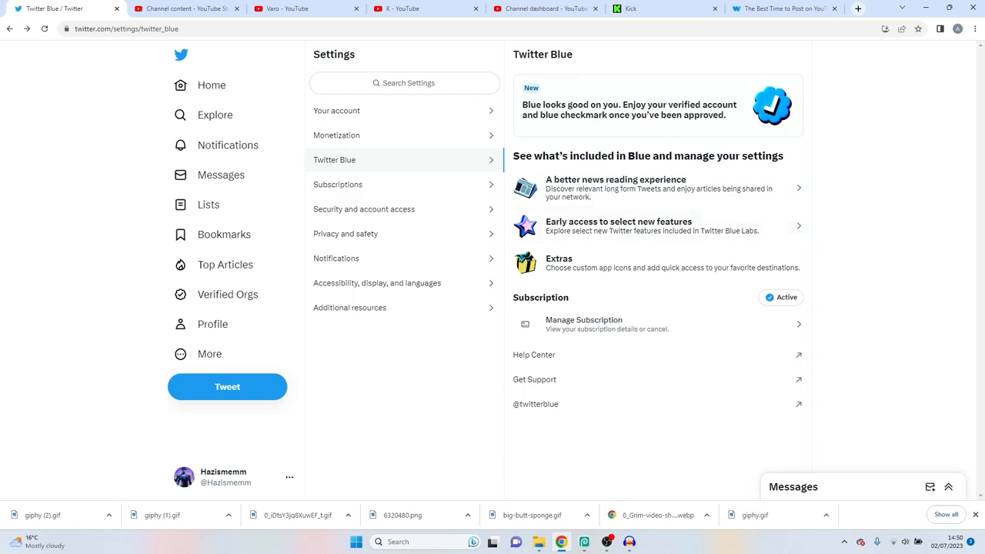
pyautogui.click(211, 85)
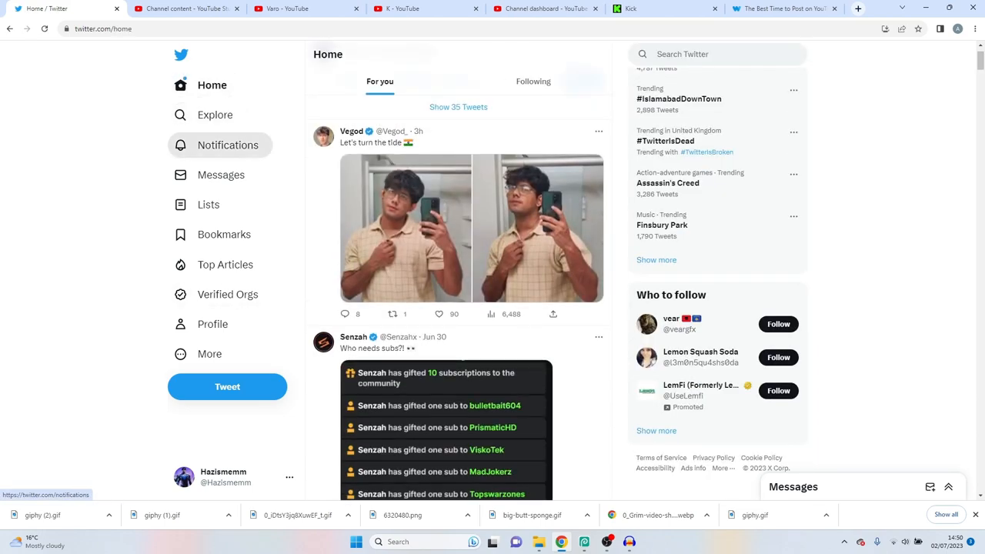
# Step: Tweet 'I just spent £9.60 for twitter blue and is there even a difference.'
pyautogui.click(227, 386)
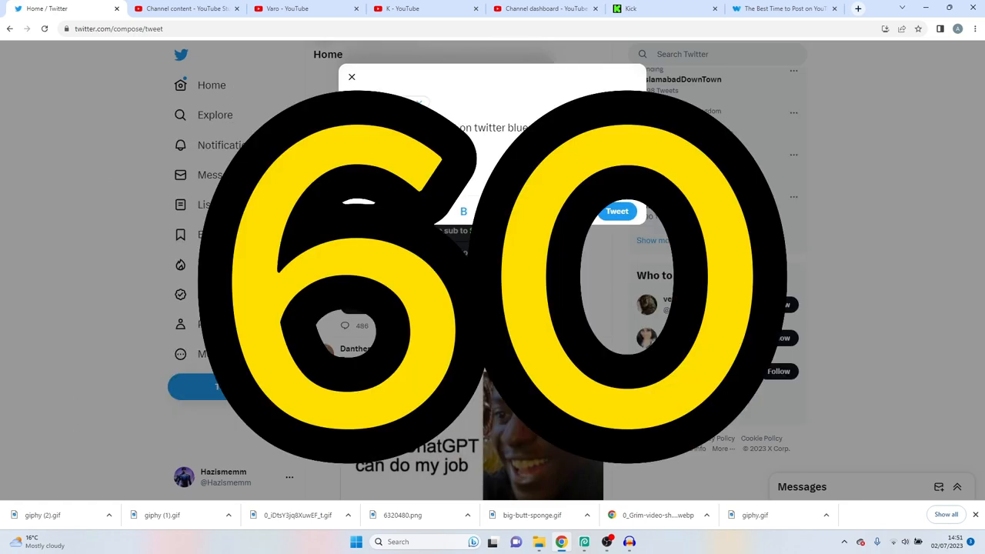
pyautogui.click(616, 211)
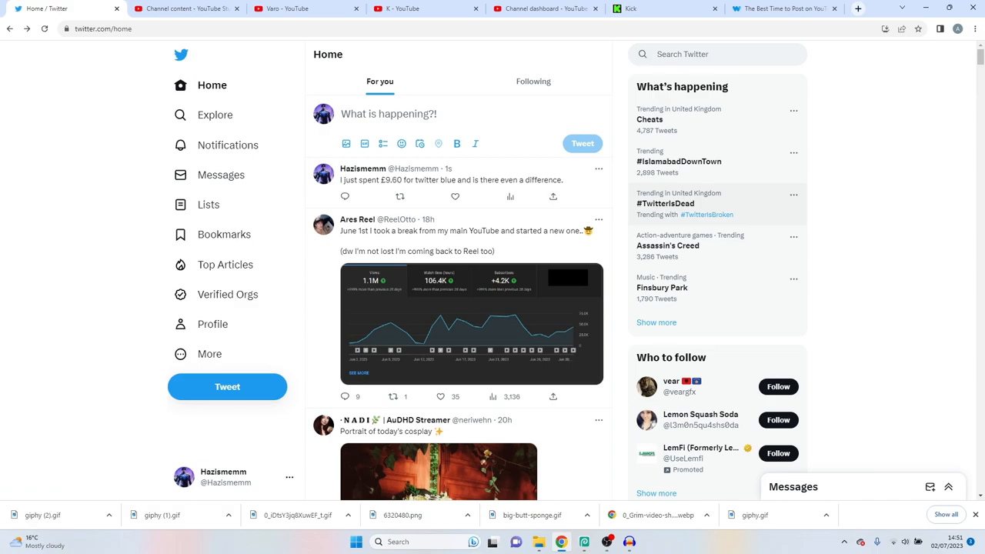
# Step: Glance at the Verified Organizations offer, dismiss it, then open Explore's trending list via Home
pyautogui.click(229, 294)
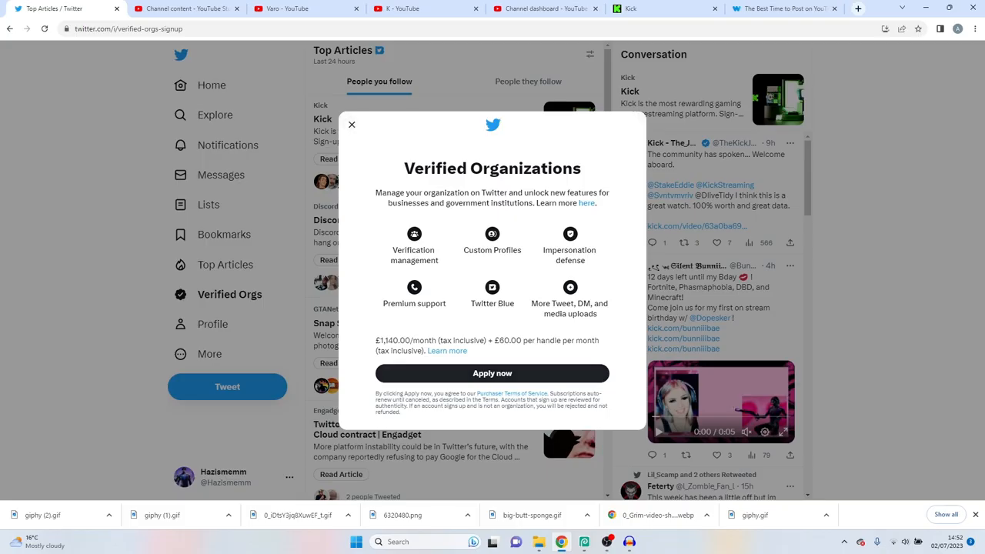
pyautogui.click(351, 124)
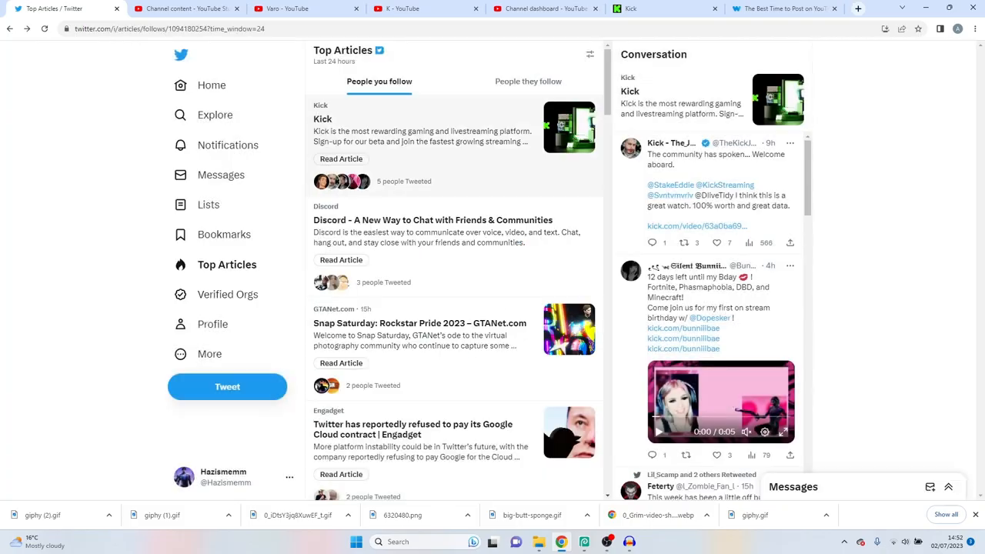
pyautogui.click(212, 85)
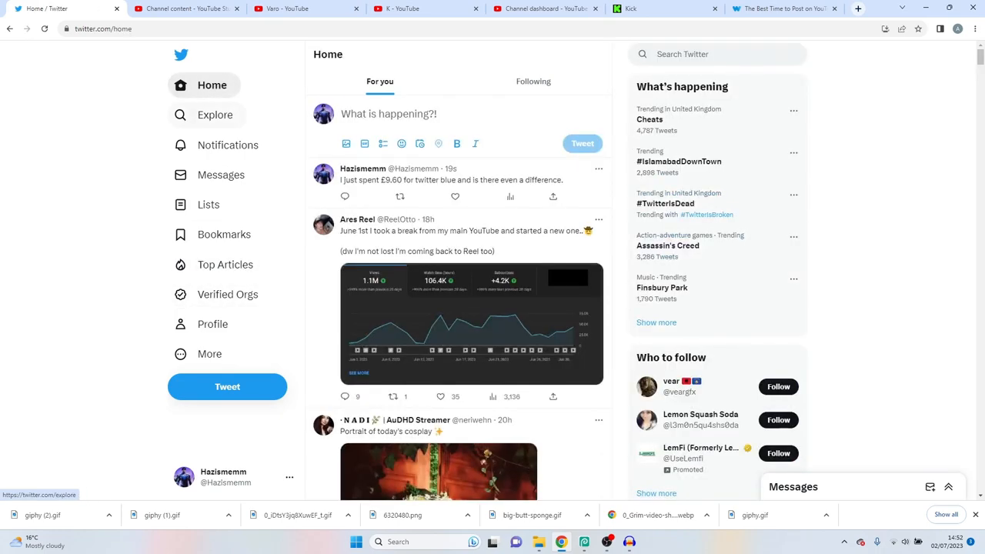
pyautogui.click(215, 115)
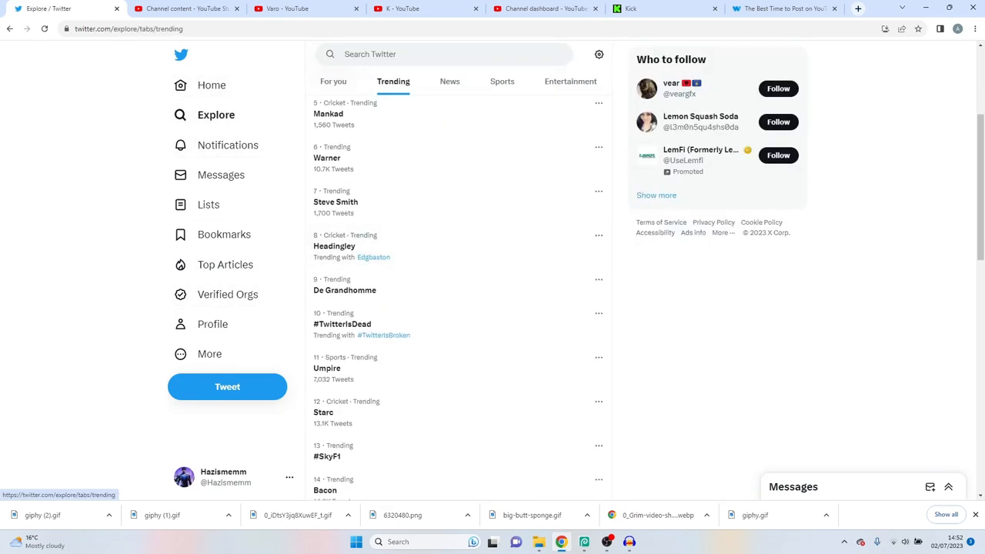